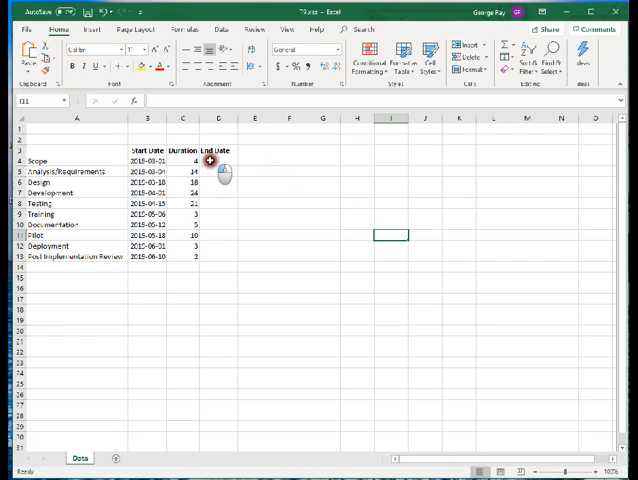
# Enter =B4+C4 in D4 so the first task's end date computes to 2010-03-04
pyautogui.click(218, 160)
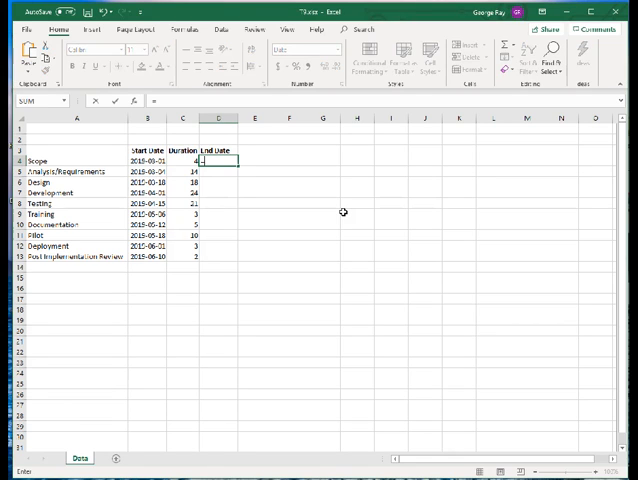
pyautogui.write('=B4+')
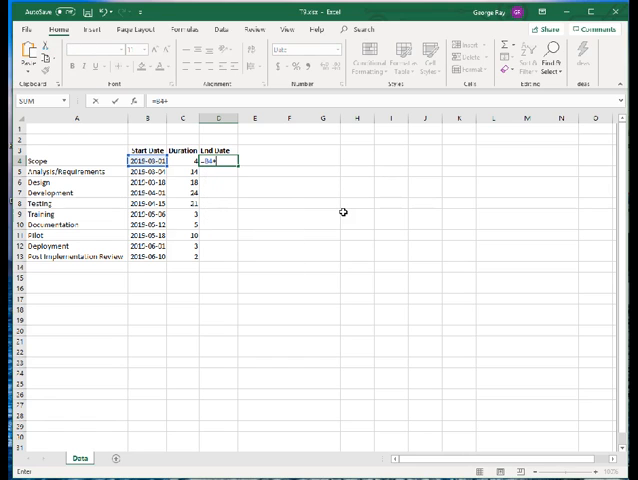
pyautogui.write('C4')
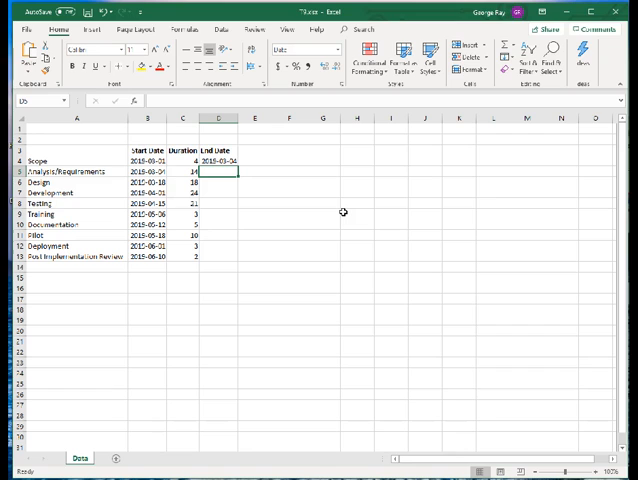
# Fill the end-date formula from D4 down to D13 for every task
pyautogui.click(212, 160)
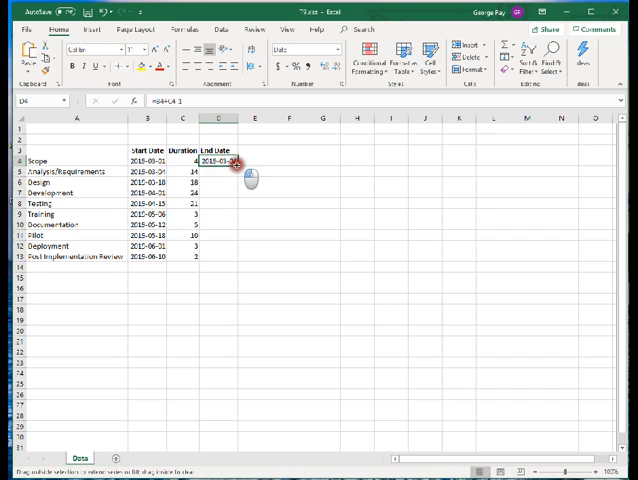
pyautogui.moveTo(228, 162); pyautogui.dragTo(228, 234)
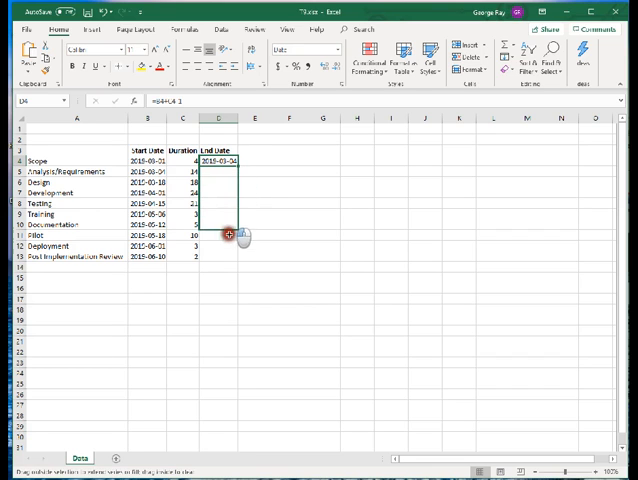
pyautogui.moveTo(232, 162); pyautogui.dragTo(232, 256)
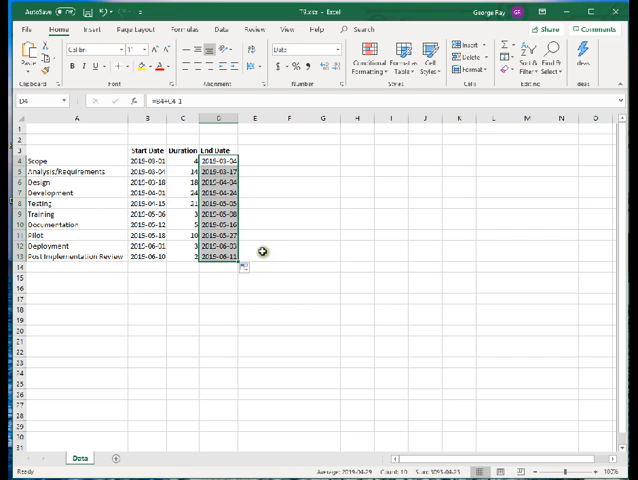
pyautogui.click(254, 250)
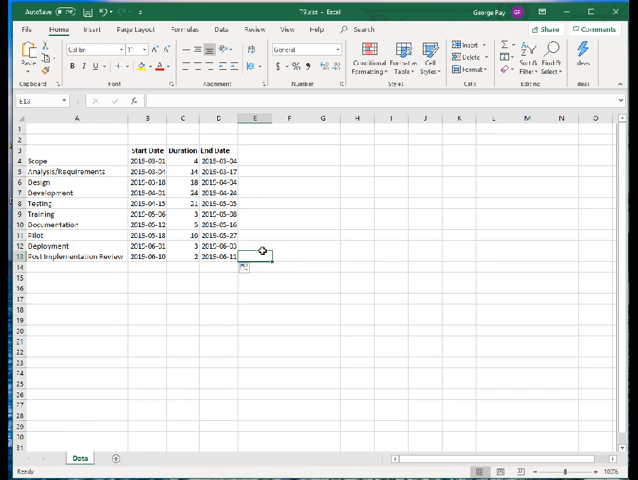
pyautogui.click(222, 150)
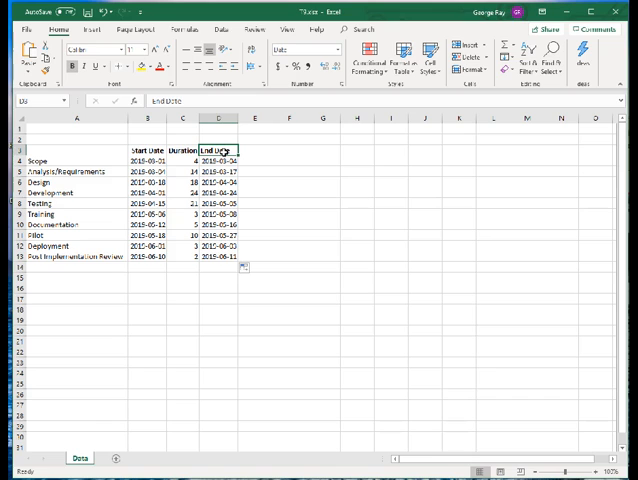
pyautogui.moveTo(262, 152)
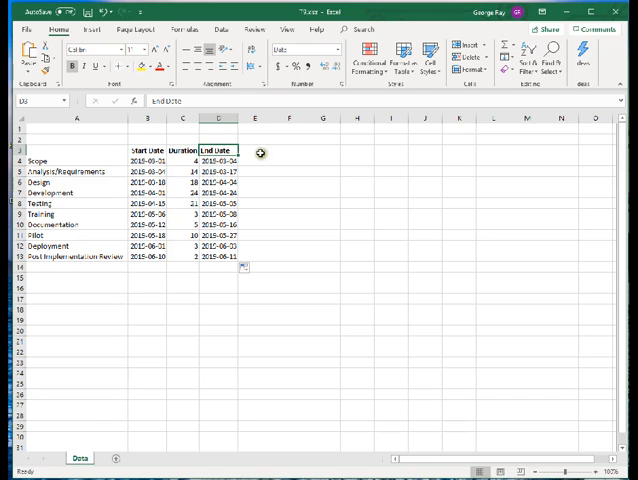
# Insert a Stacked Bar chart from the task names, start dates and durations in A3:C13
pyautogui.click(262, 148)
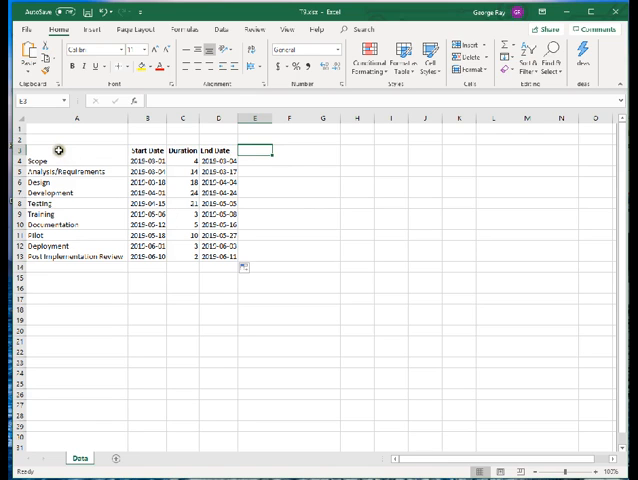
pyautogui.click(58, 150)
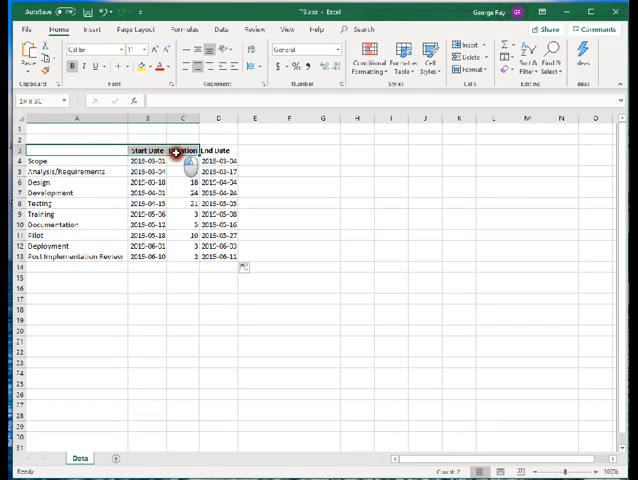
pyautogui.moveTo(174, 150); pyautogui.dragTo(184, 258)
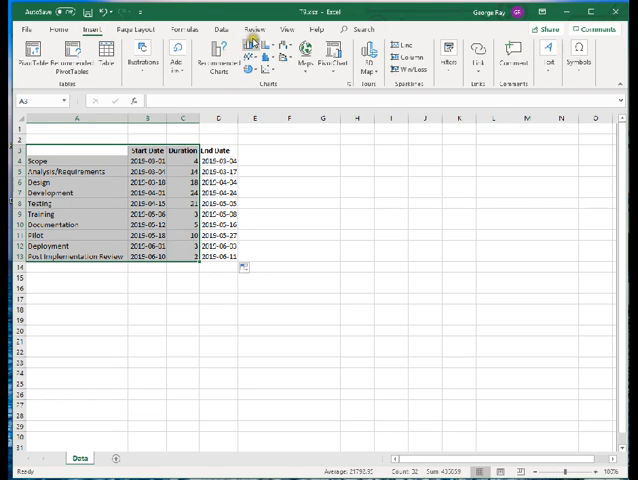
pyautogui.click(256, 52)
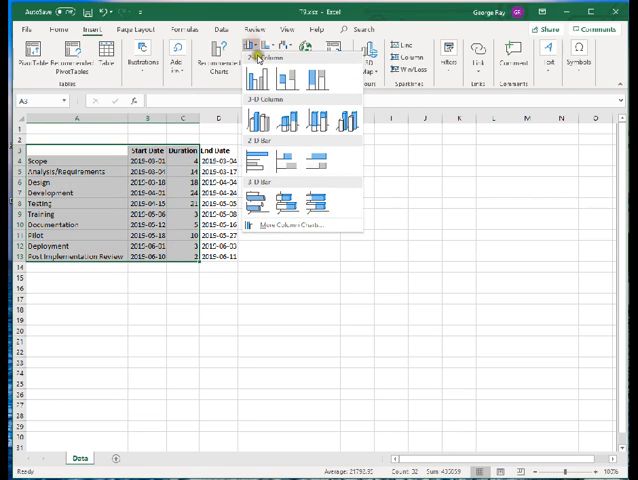
pyautogui.click(284, 164)
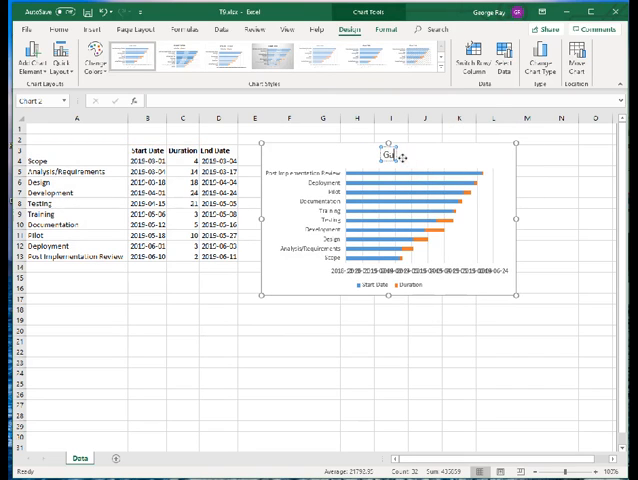
# Title the stacked bar chart 'Gantt Chart'
pyautogui.click(384, 156)
pyautogui.write('ntt Chart')
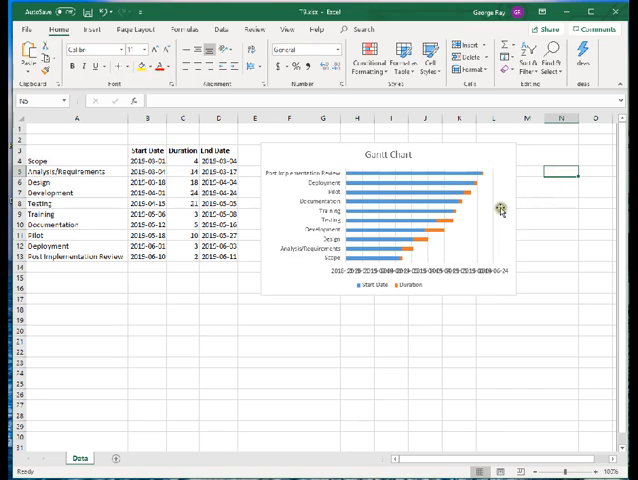
pyautogui.moveTo(500, 208)
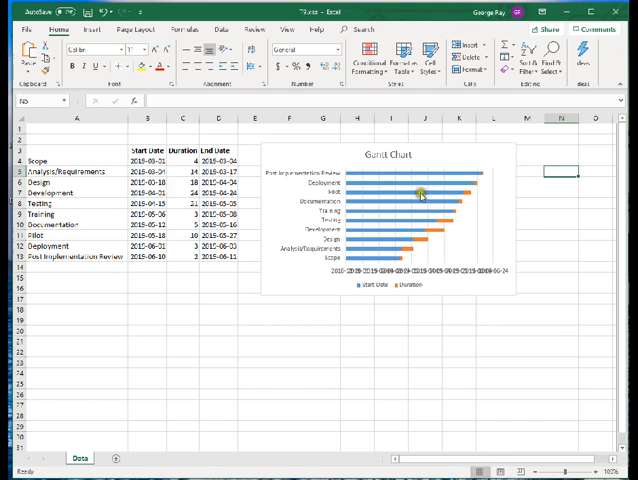
# Set the Start date series to No Fill so only the duration bars remain visible
pyautogui.click(408, 176)
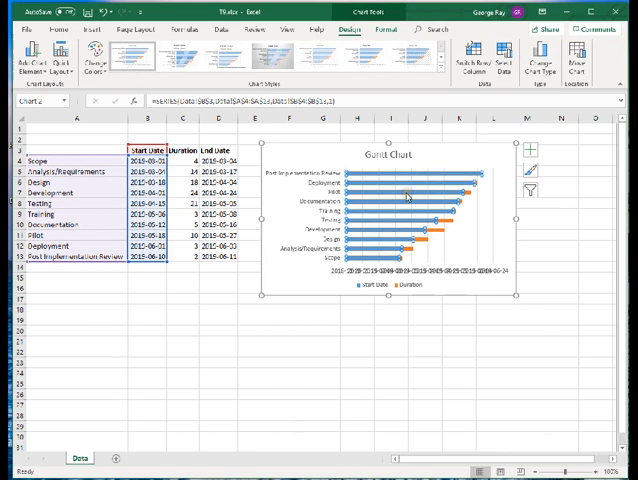
pyautogui.moveTo(408, 196)
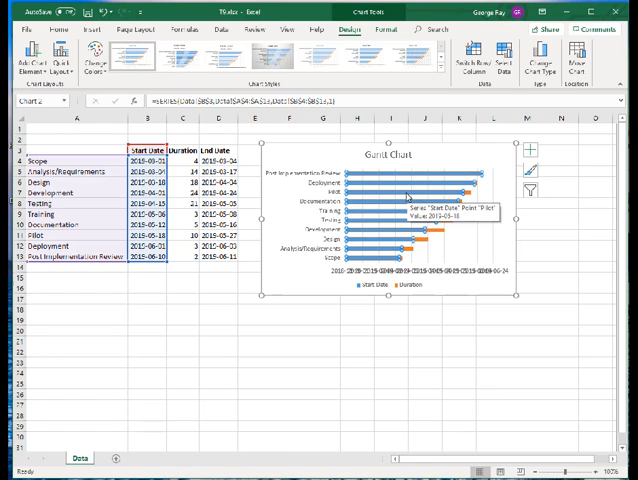
pyautogui.moveTo(412, 180)
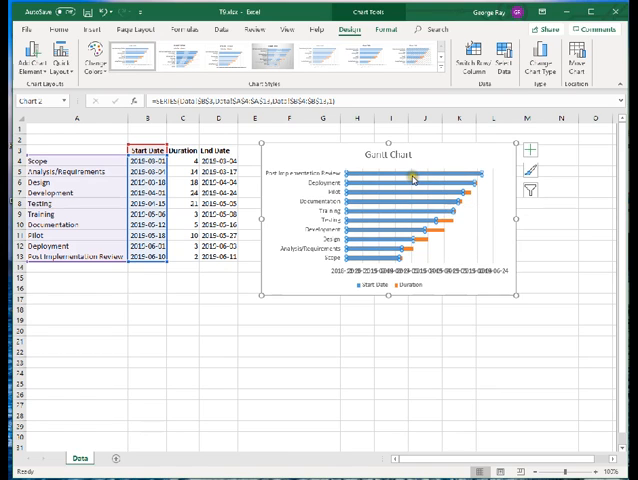
pyautogui.moveTo(416, 180)
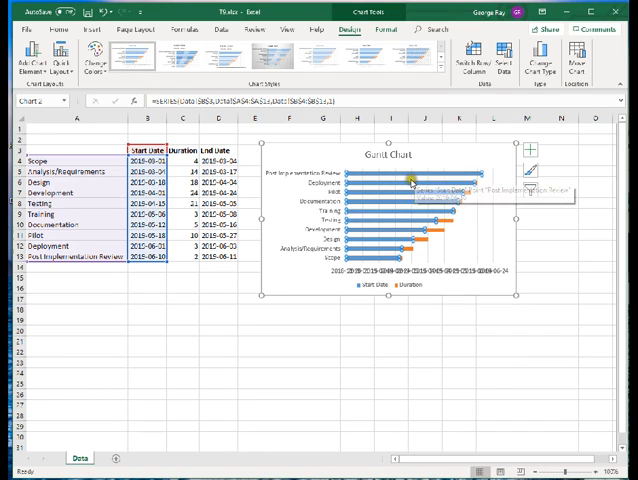
pyautogui.moveTo(384, 260)
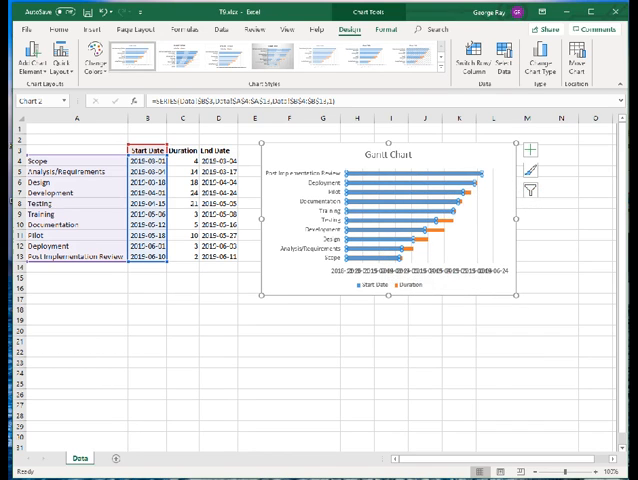
pyautogui.moveTo(400, 176)
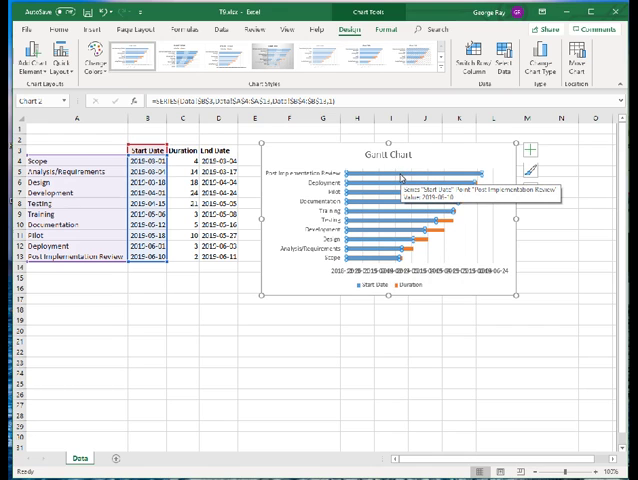
pyautogui.rightClick(400, 176)
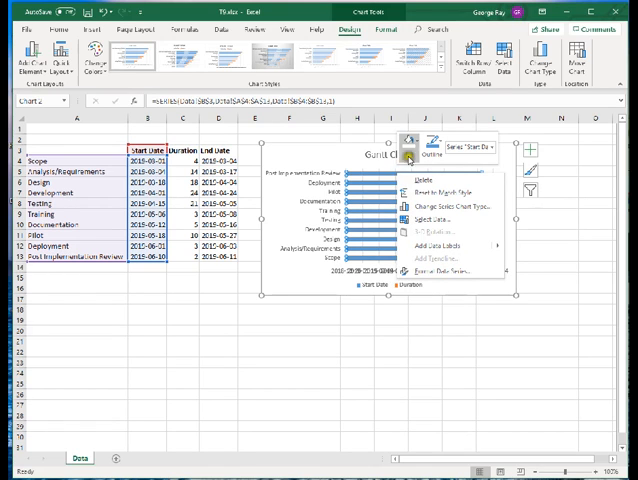
pyautogui.moveTo(410, 148)
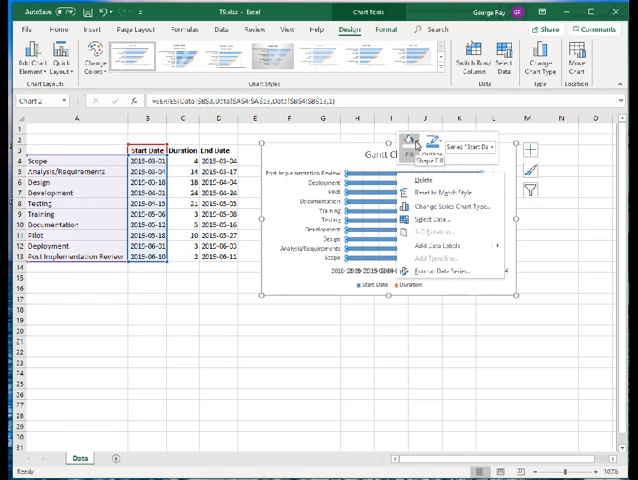
pyautogui.click(408, 144)
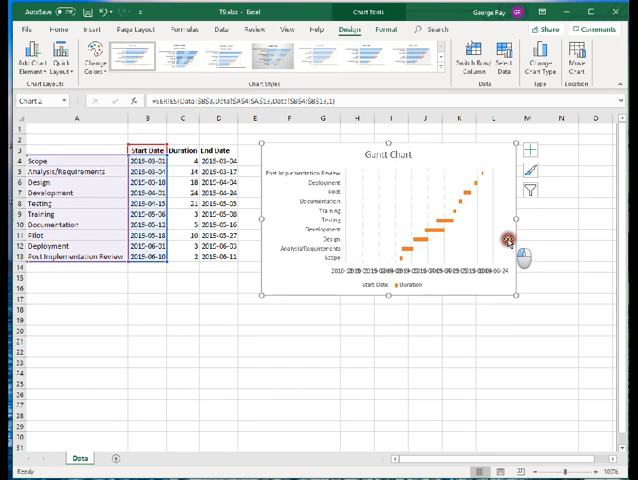
pyautogui.moveTo(510, 240)
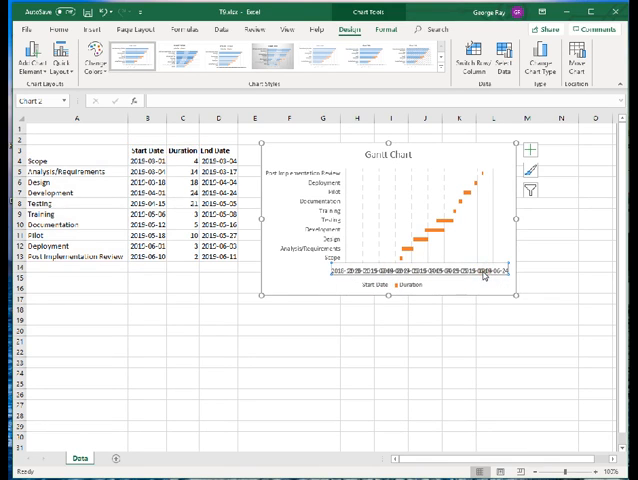
# Format the horizontal date axis with the number format code mm-dd
pyautogui.rightClick(484, 276)
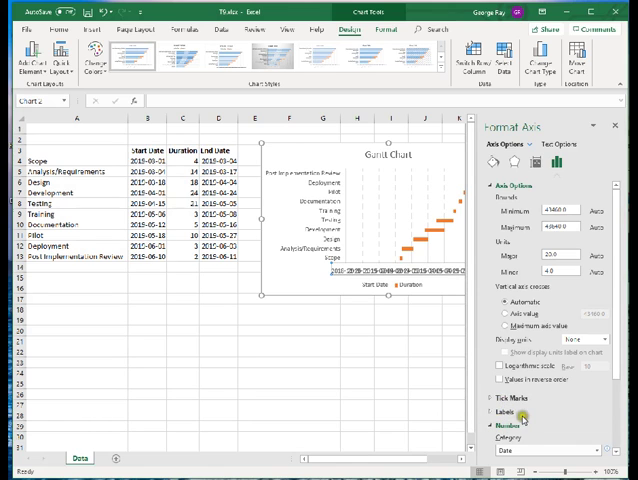
pyautogui.click(500, 424)
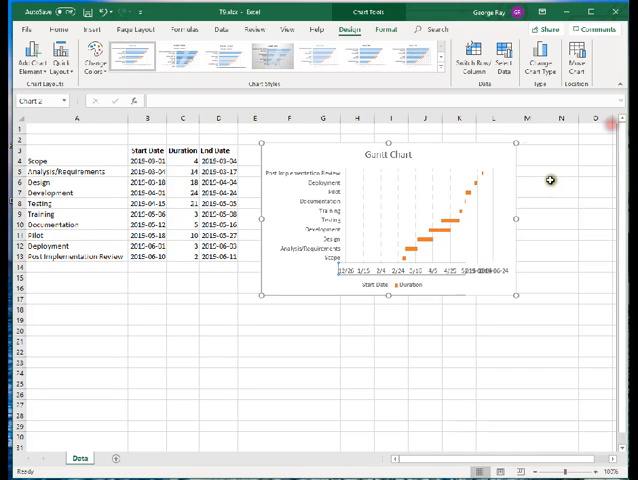
pyautogui.click(516, 290)
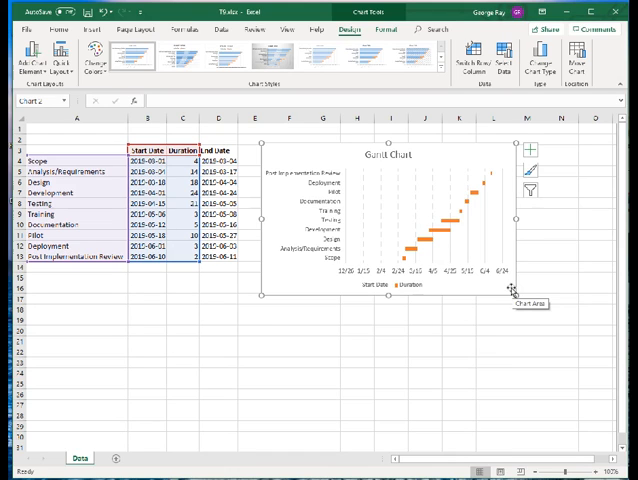
pyautogui.moveTo(508, 288)
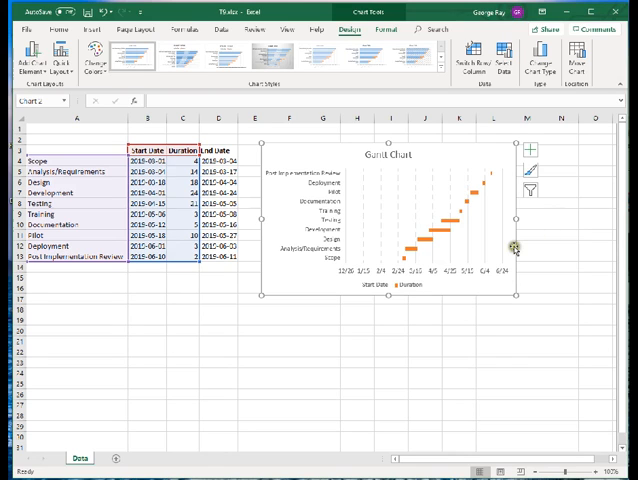
pyautogui.moveTo(488, 150)
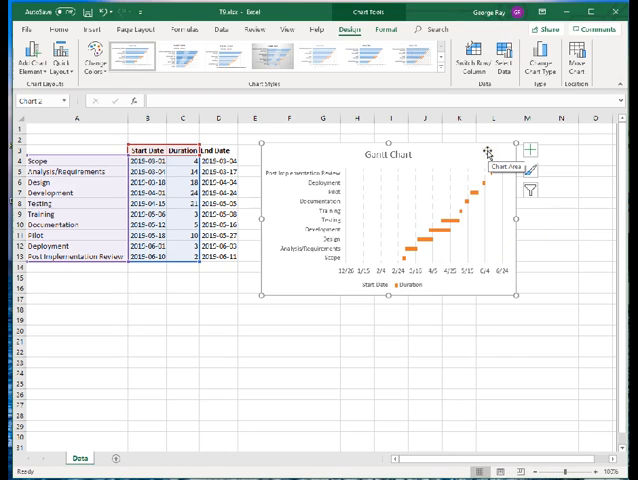
pyautogui.moveTo(324, 266)
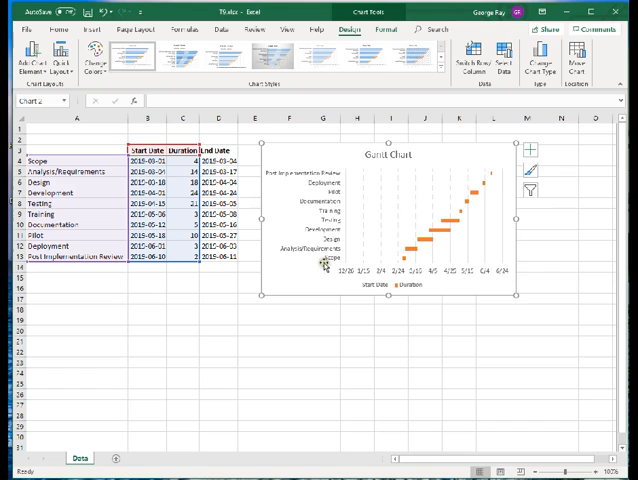
pyautogui.moveTo(332, 180)
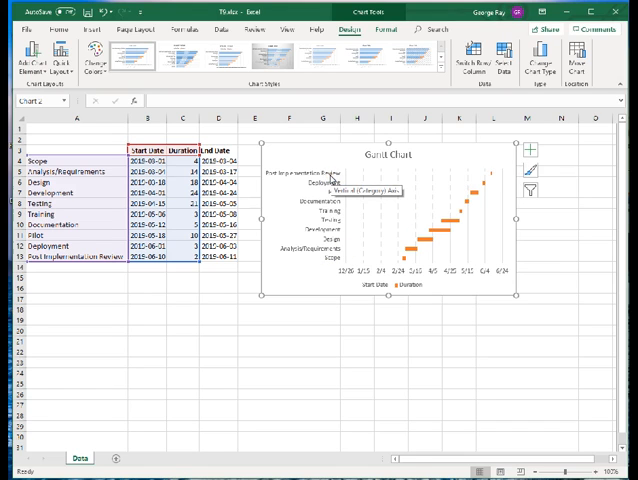
pyautogui.moveTo(320, 210)
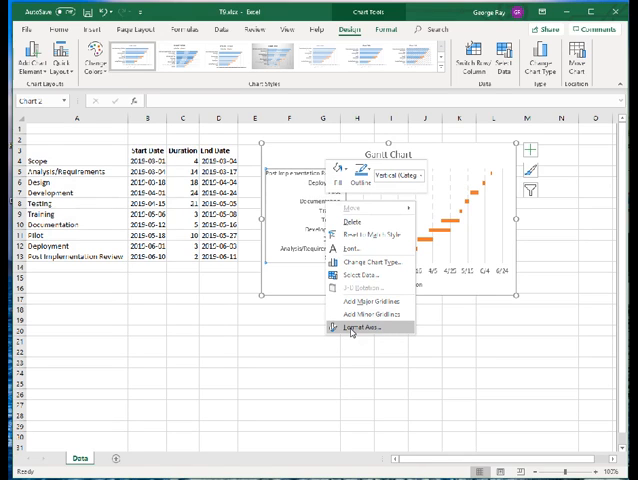
# Set the vertical task axis to Categories in reverse order so Scope sits at the top
pyautogui.click(352, 328)
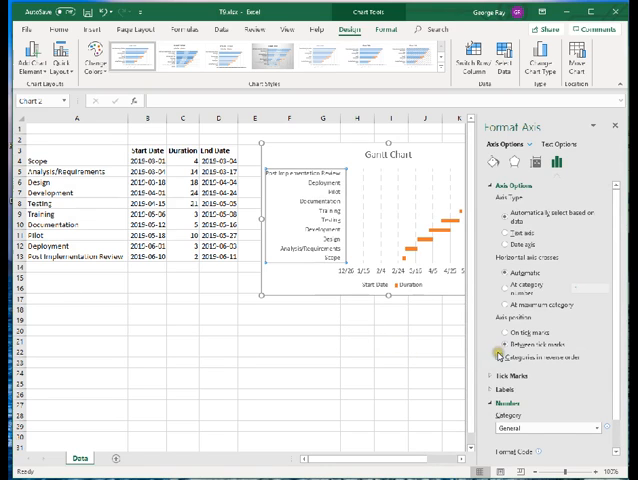
pyautogui.click(498, 356)
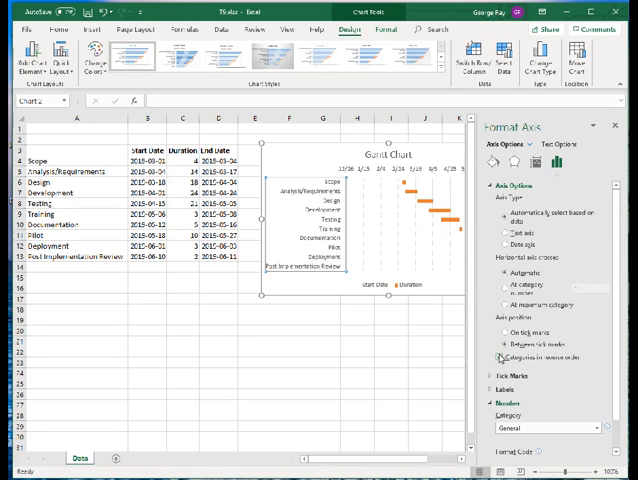
pyautogui.click(502, 356)
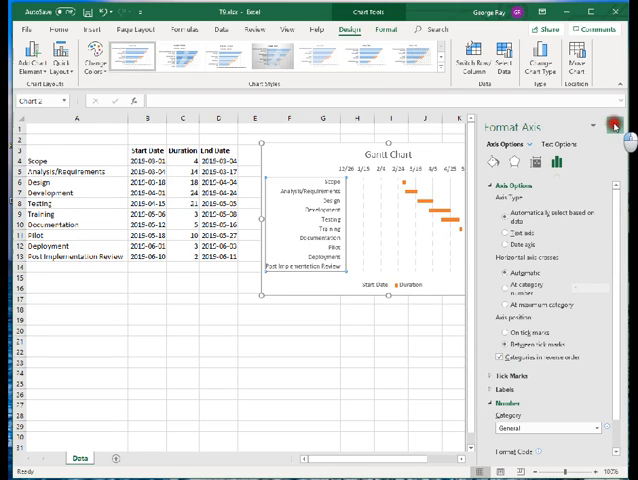
pyautogui.click(612, 124)
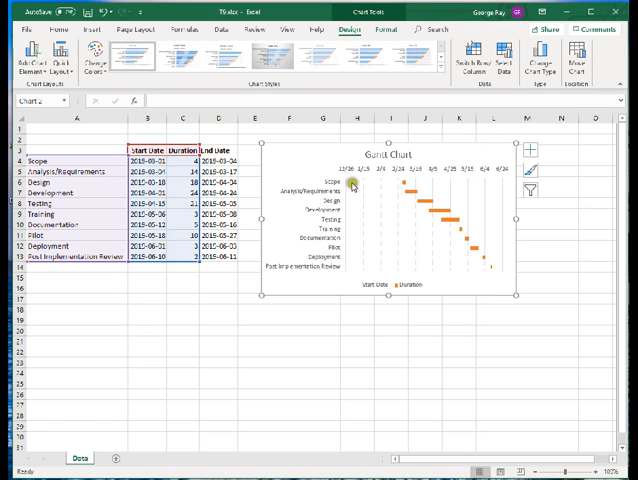
pyautogui.moveTo(400, 190)
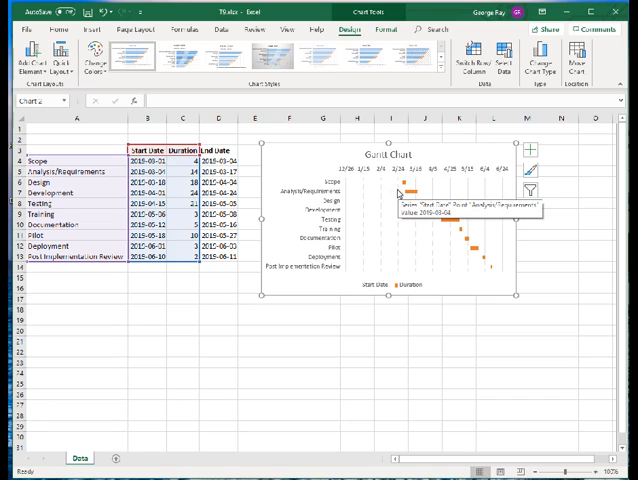
pyautogui.moveTo(400, 186)
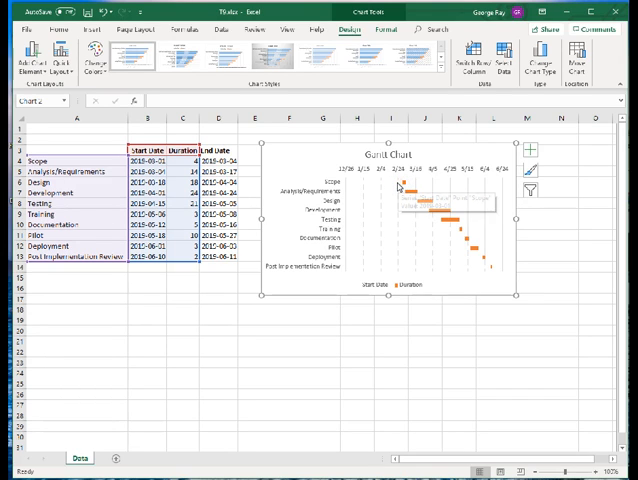
pyautogui.moveTo(402, 188)
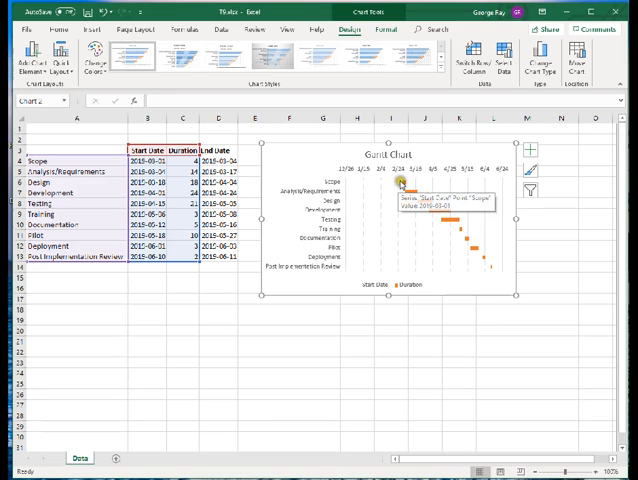
pyautogui.moveTo(428, 176)
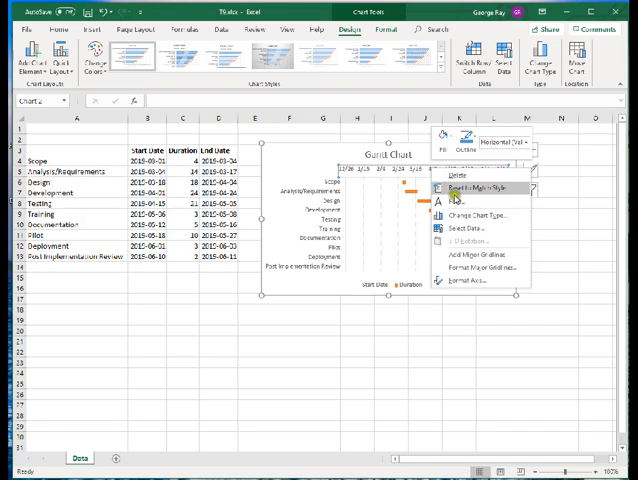
# Raise the date axis Minimum bound to the project's first start date
pyautogui.click(468, 280)
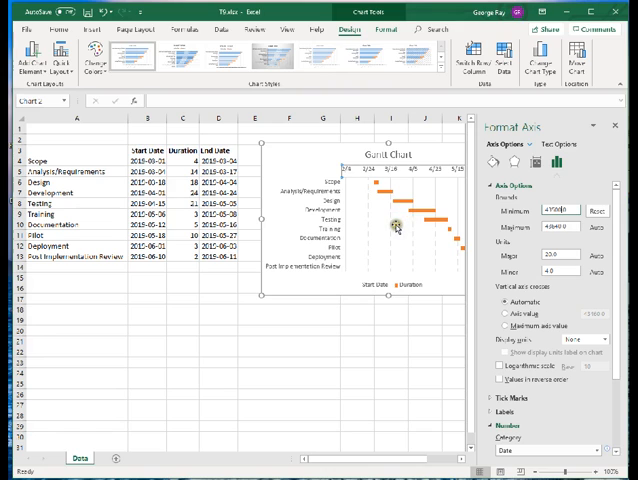
pyautogui.moveTo(372, 208)
pyautogui.write('43525')
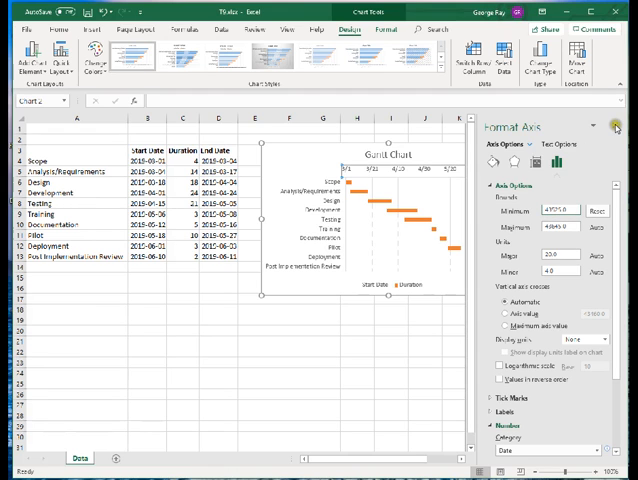
# Close the Format Axis pane and deselect the finished Gantt Chart
pyautogui.click(612, 128)
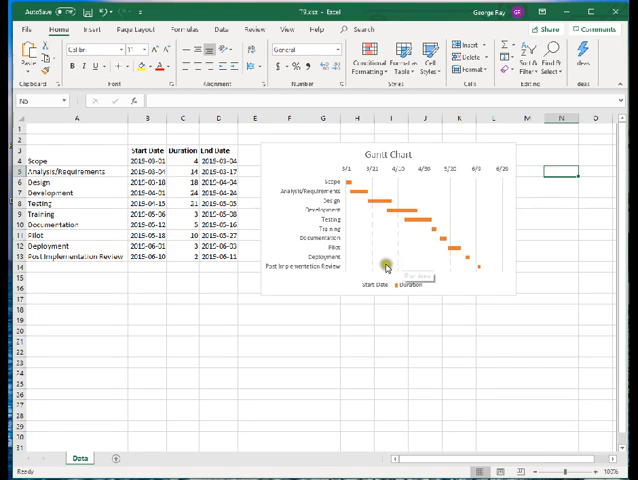
pyautogui.click(348, 308)
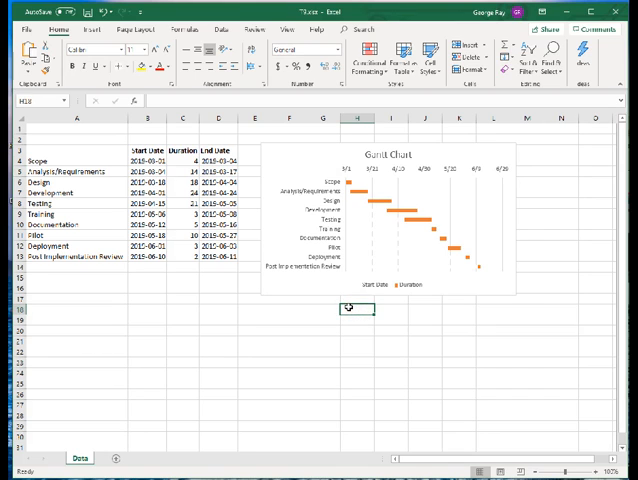